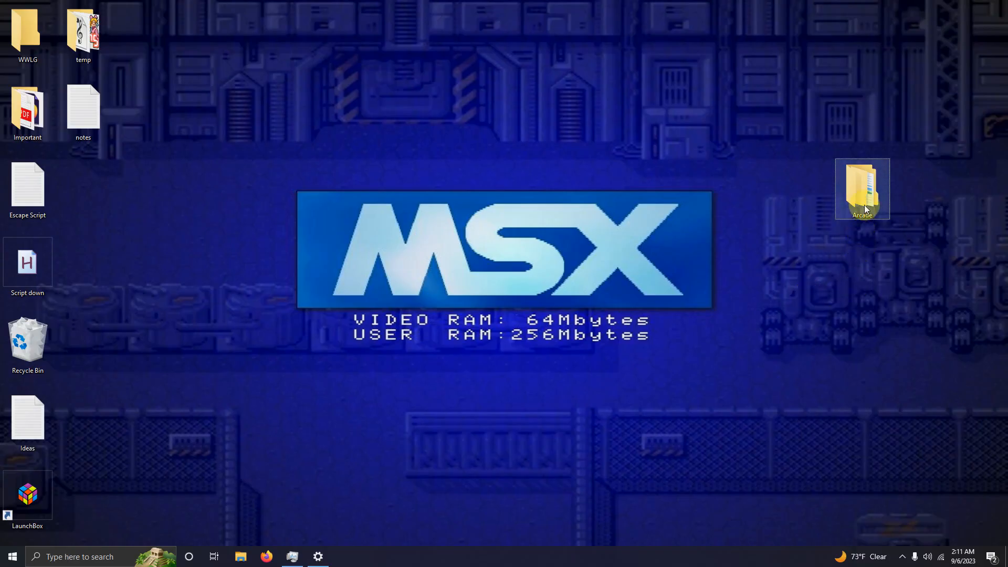
Step: Open the Arcade folder from the desktop, revealing its Emulators, Launchbox and Roms subfolders
double_click(861, 188)
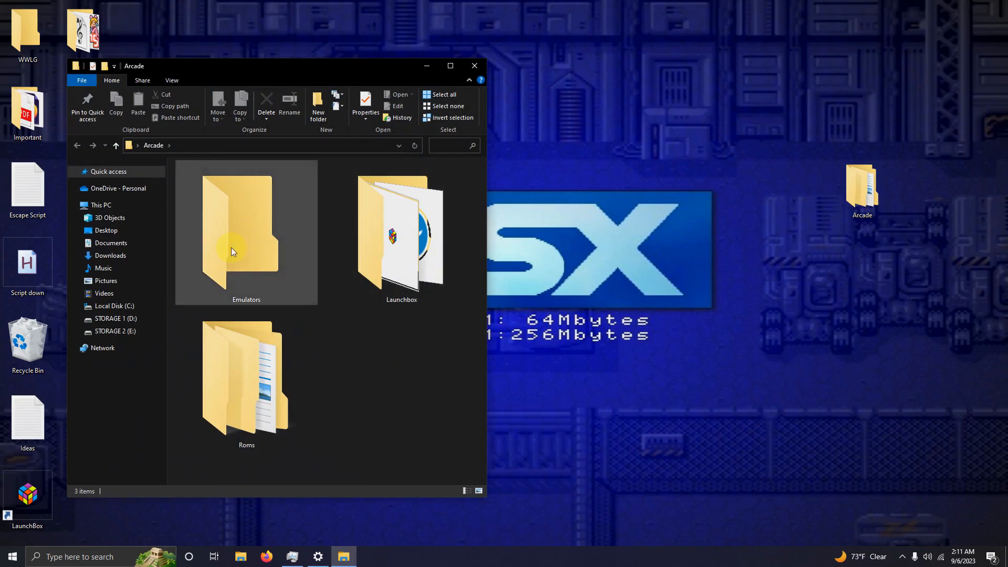
mouse_move(364, 306)
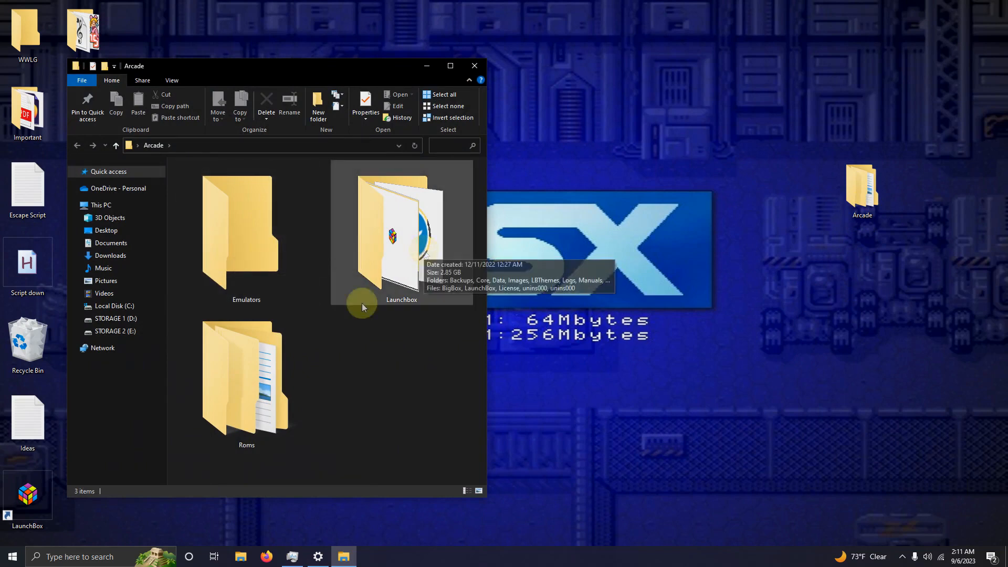
mouse_move(287, 392)
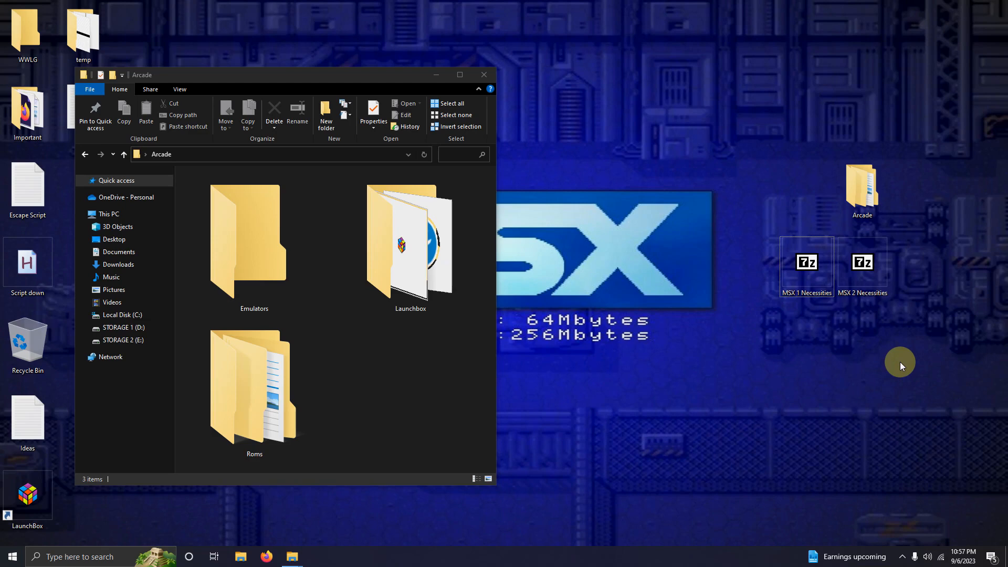
mouse_move(899, 355)
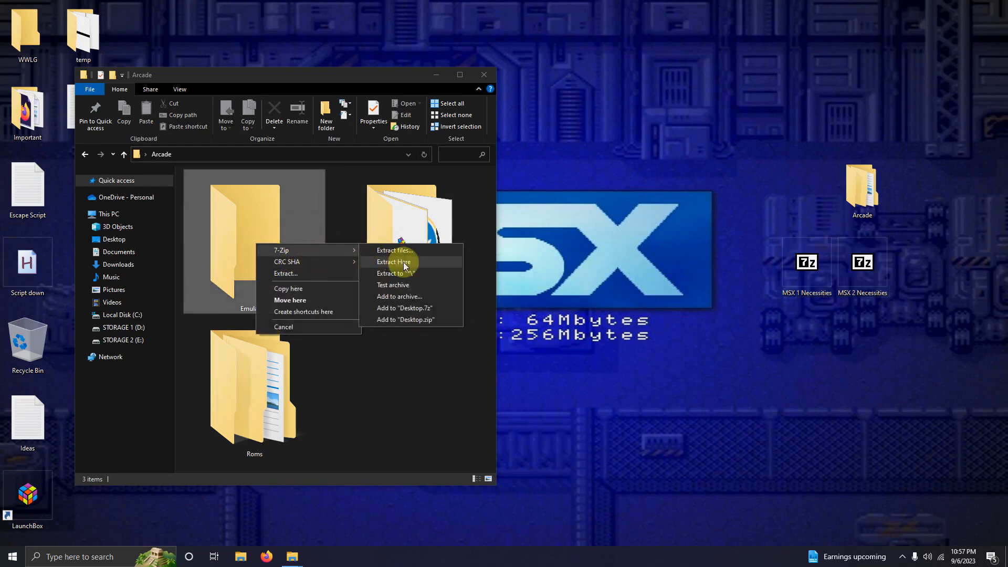
Step: Extract the MSX Necessities archive into the Emulators folder with 7-Zip Extract Here
click(393, 261)
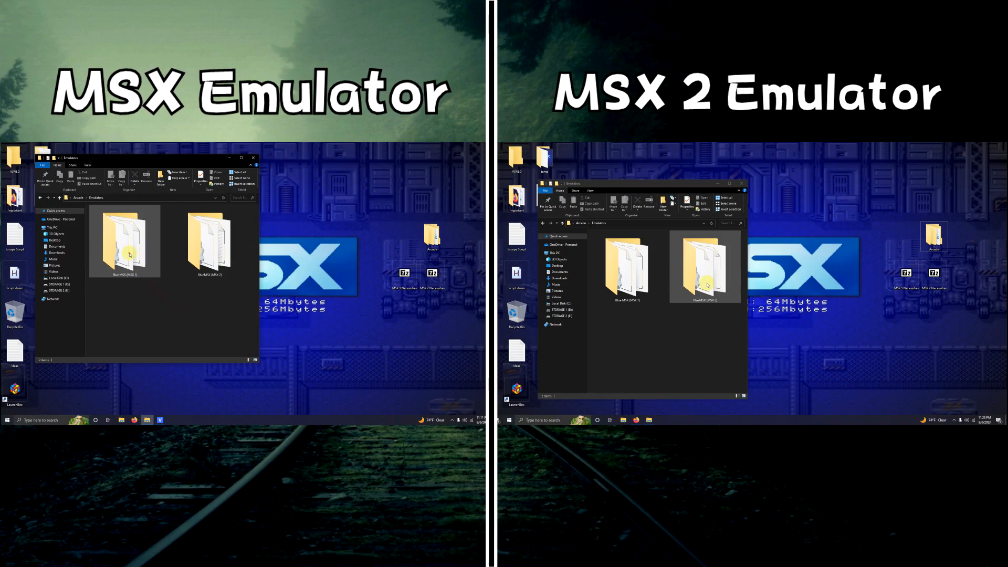
Step: Launch blueMSX.exe from the MSX 1 folder and browse its Options performance settings
double_click(124, 242)
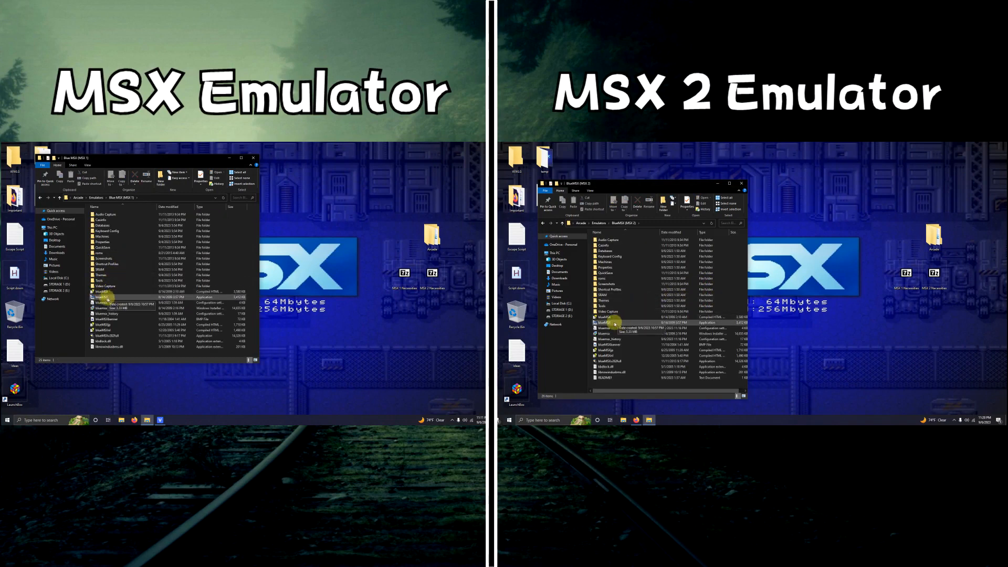
click(103, 297)
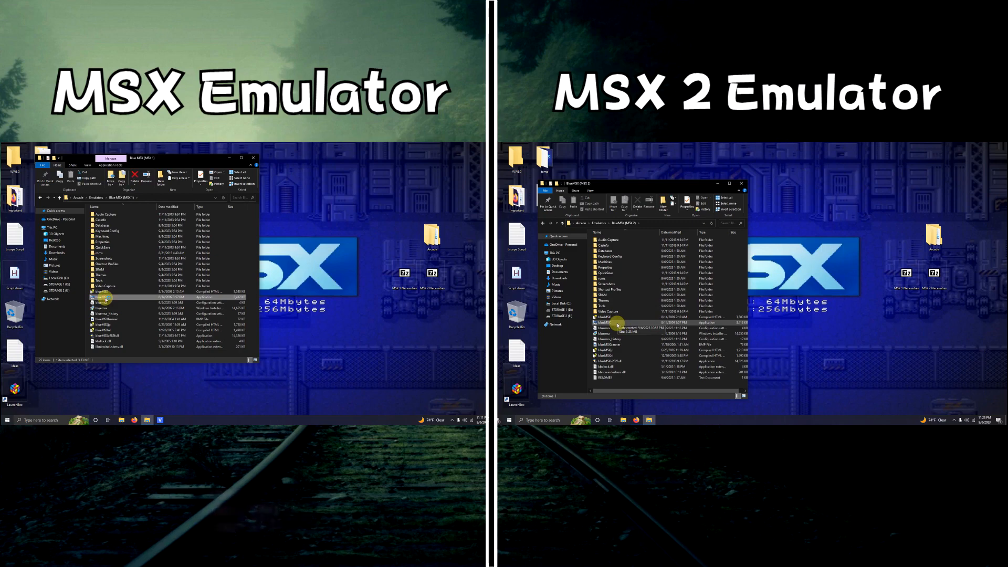
double_click(103, 297)
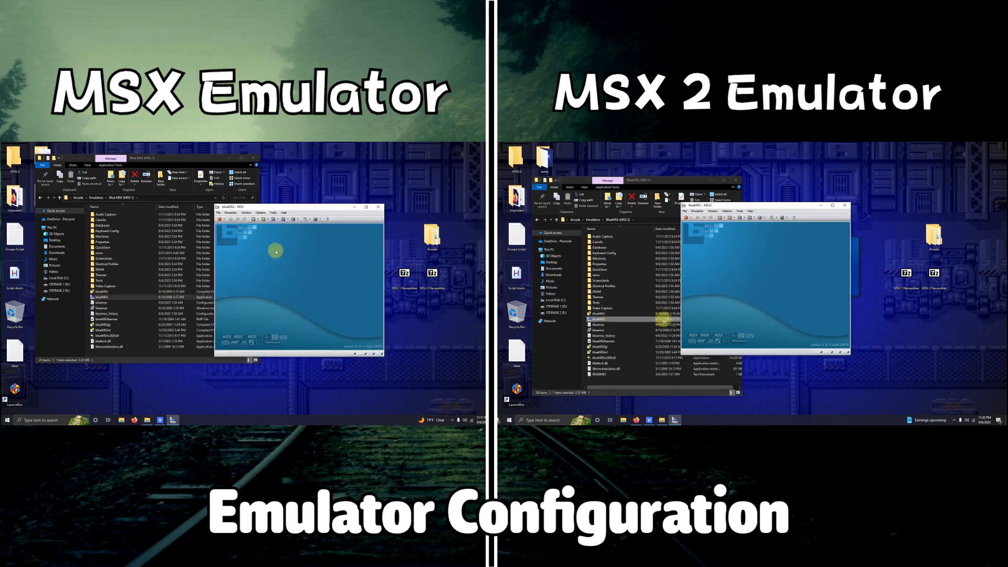
click(261, 212)
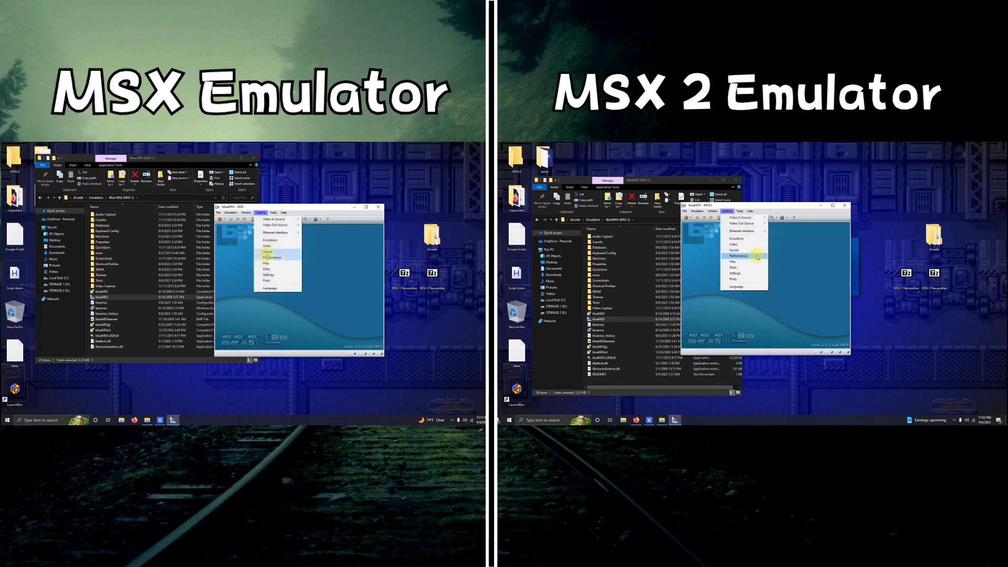
click(275, 256)
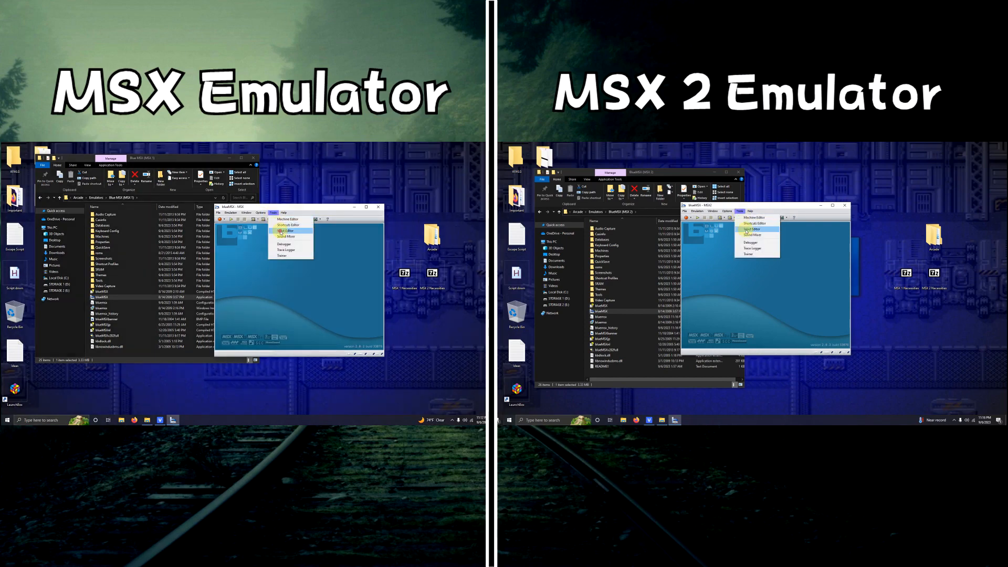
Step: In the Controls Editor, choose the joystick type for port 1
click(281, 230)
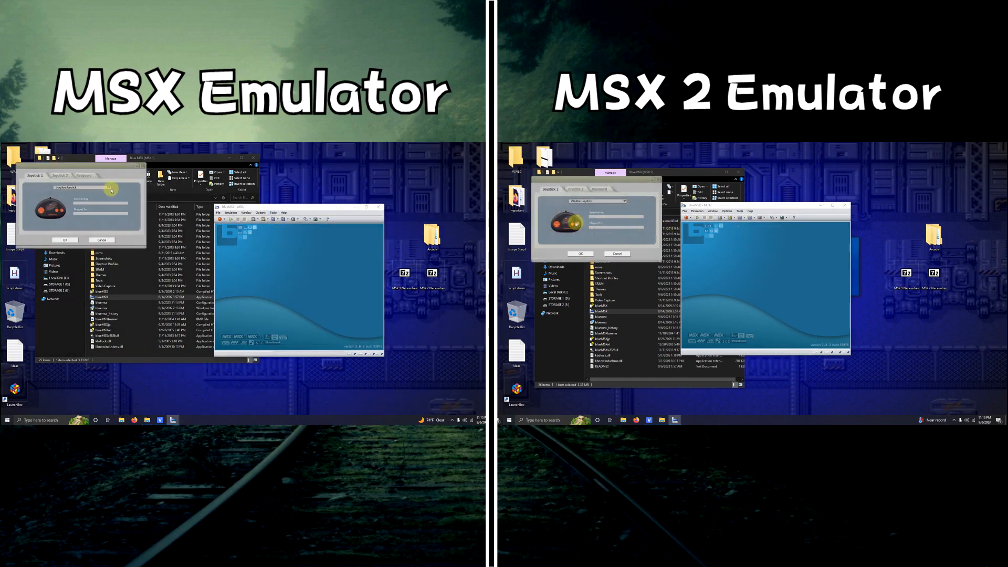
click(108, 188)
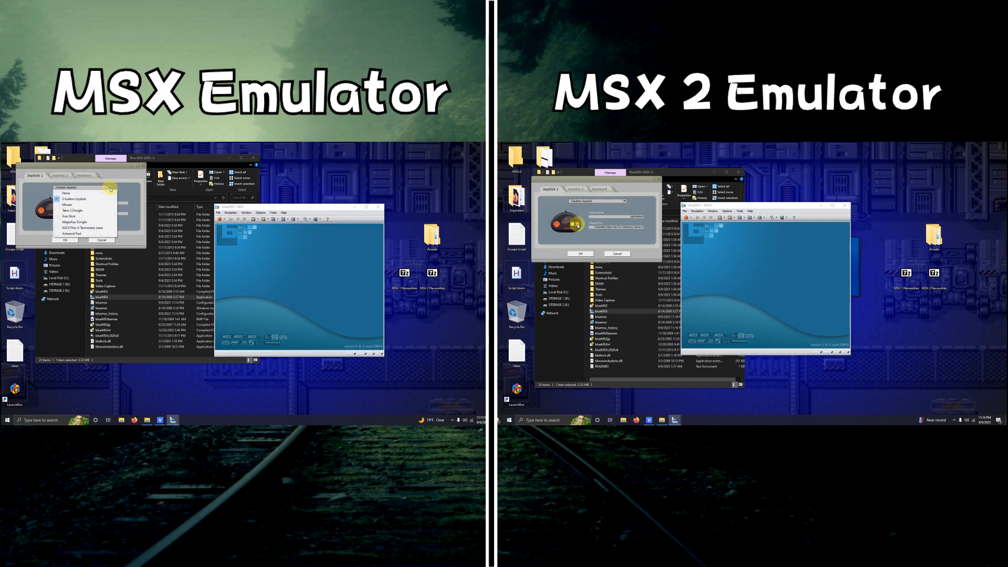
click(74, 198)
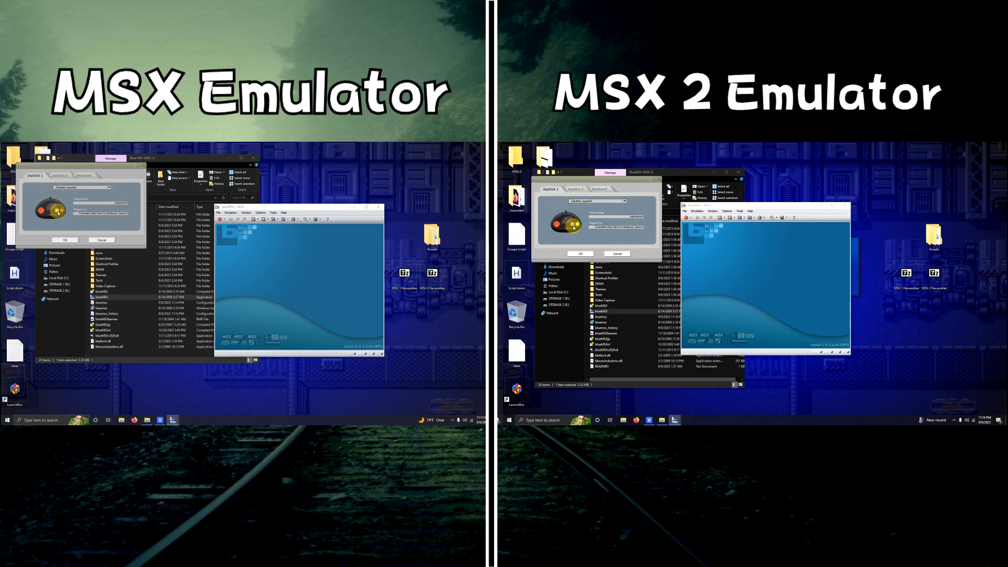
mouse_move(108, 218)
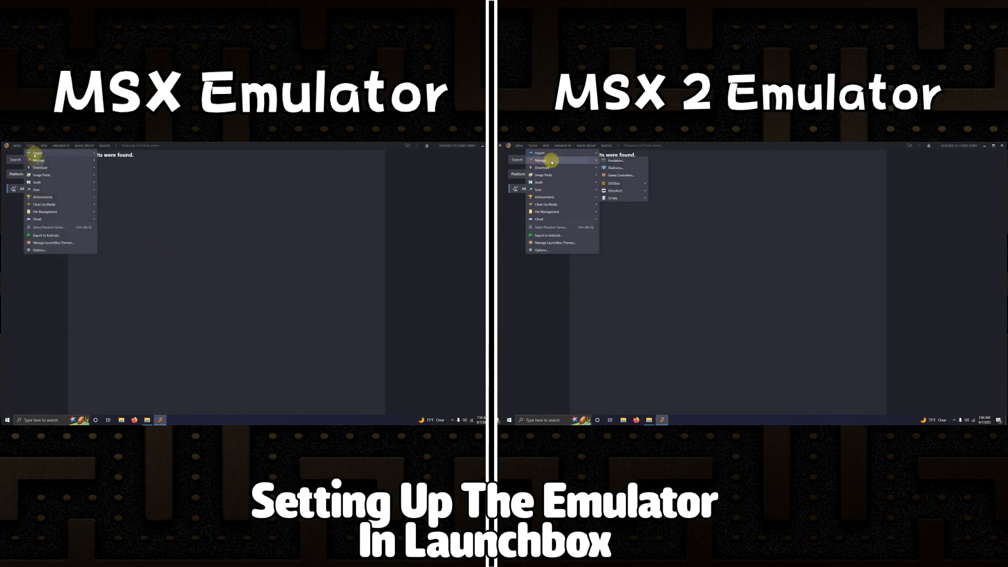
Step: From Manage Emulators, start a new emulator entry form for blueMSX
click(615, 160)
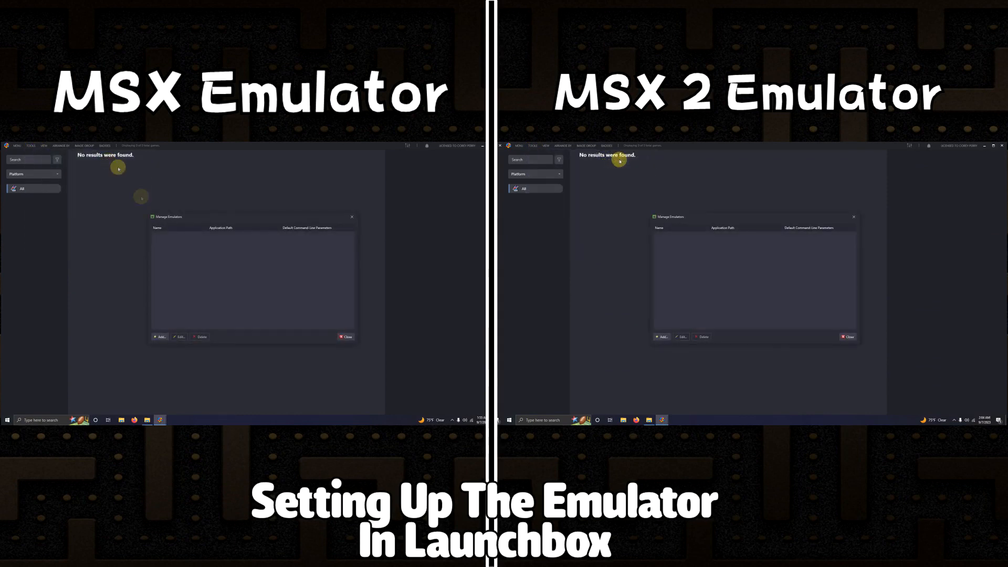
click(662, 335)
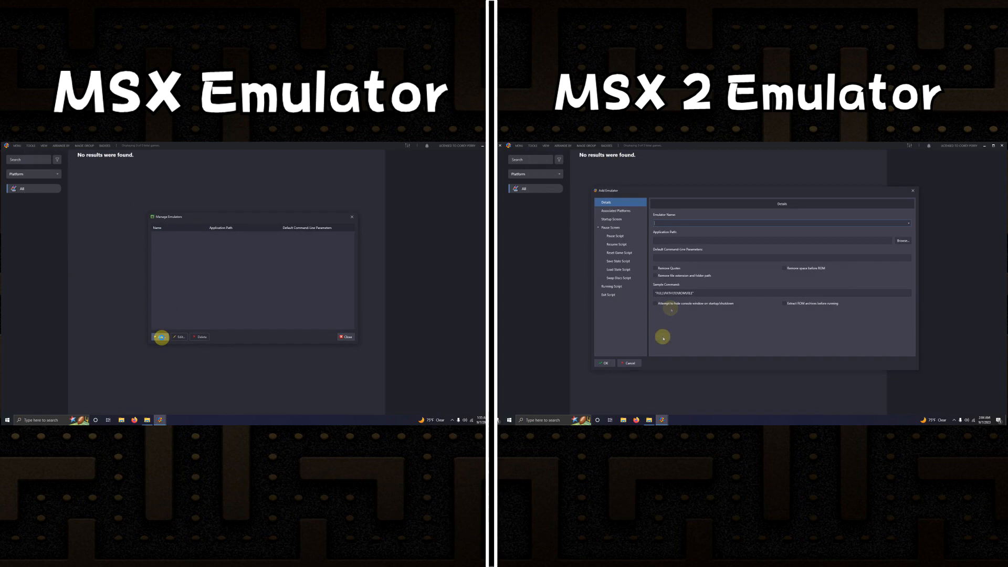
click(161, 337)
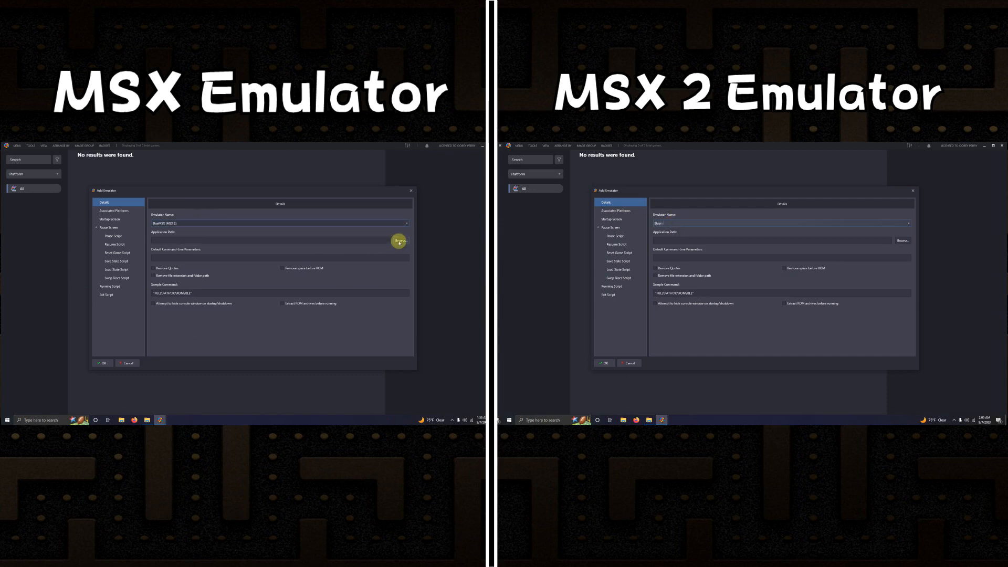
Step: Browse the MSX 1 entry's application path into the blueMSX MSX 1 emulator folder
click(399, 240)
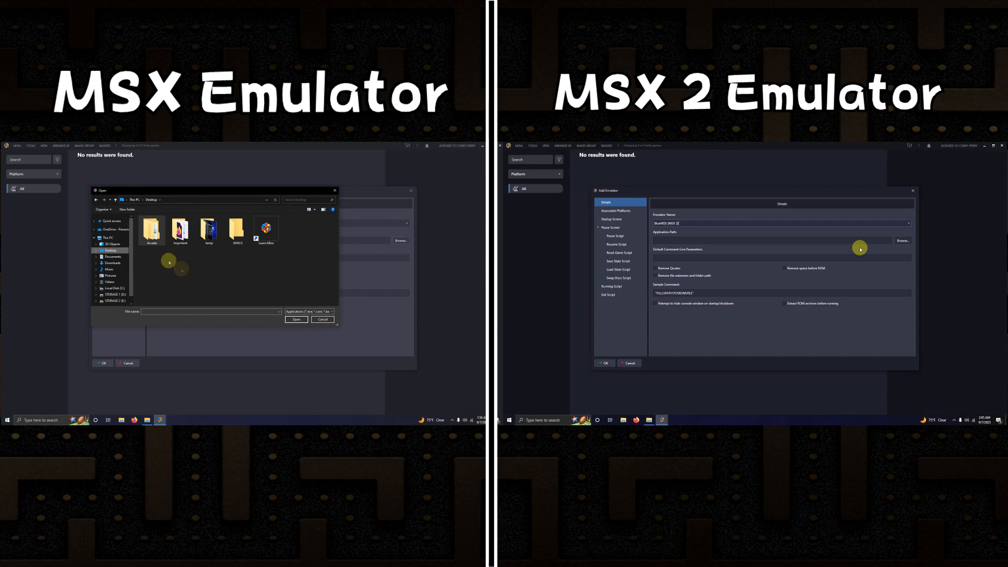
double_click(152, 228)
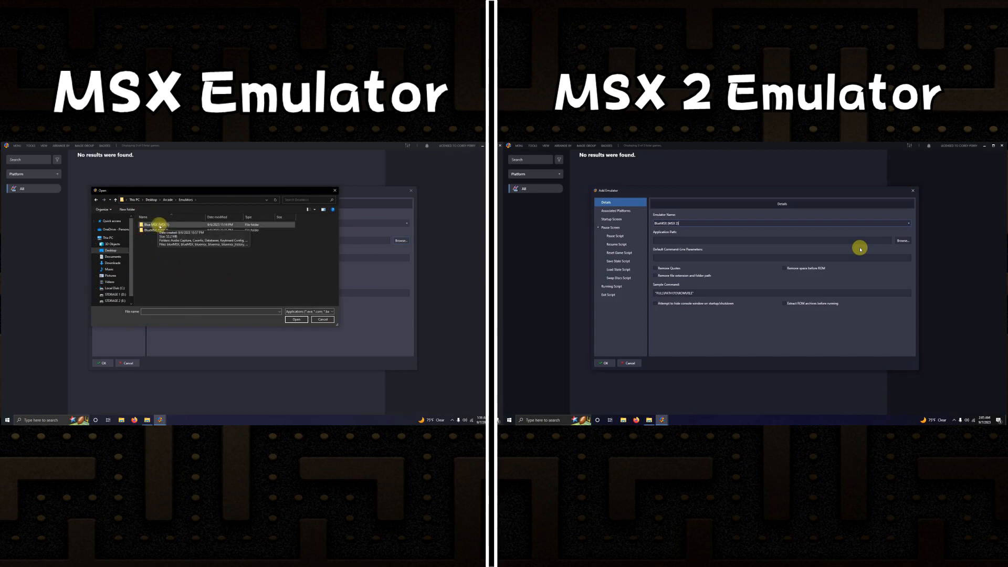
double_click(154, 224)
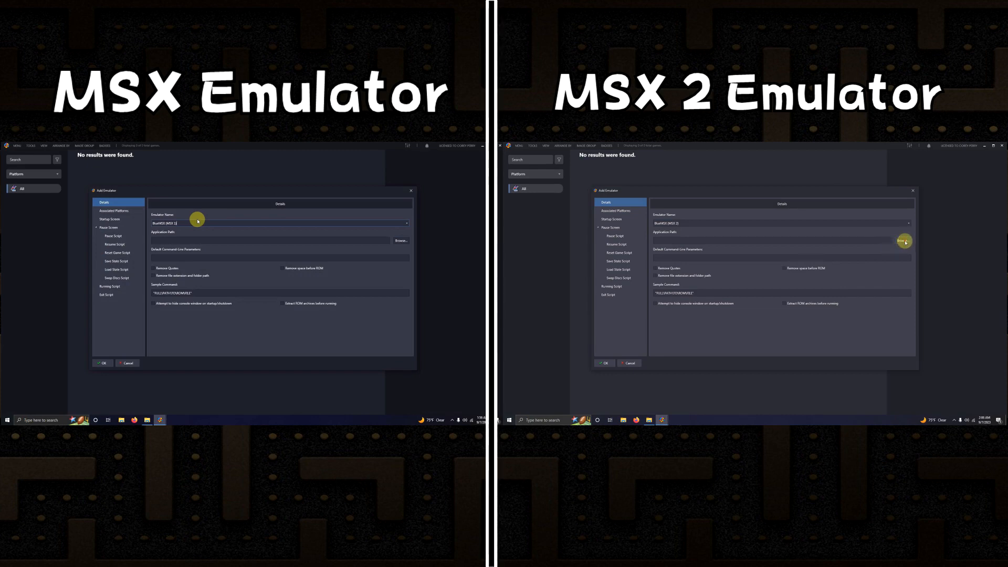
Step: Set the MSX 2 entry's application path to blueMSX.exe inside its emulator folder
click(903, 241)
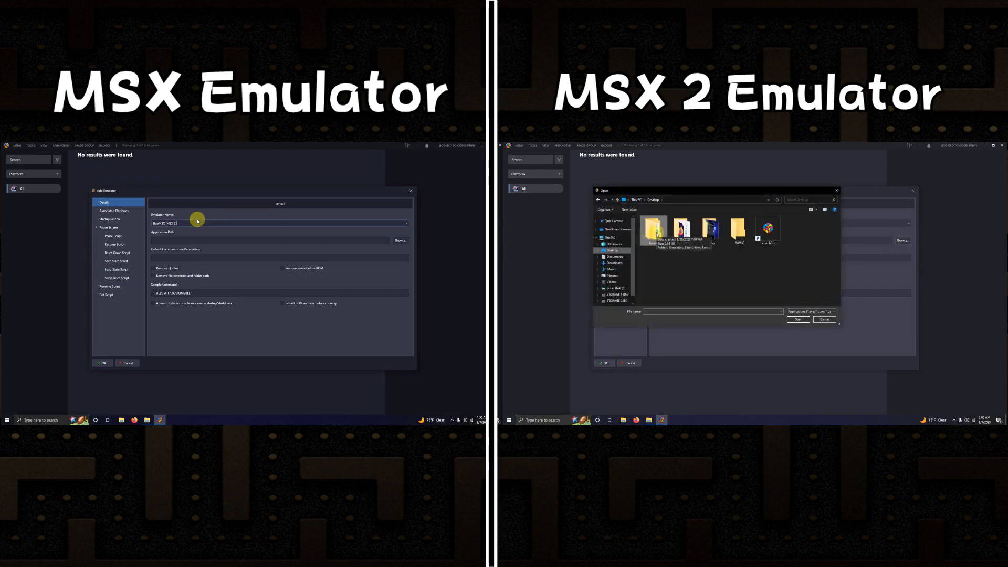
double_click(653, 221)
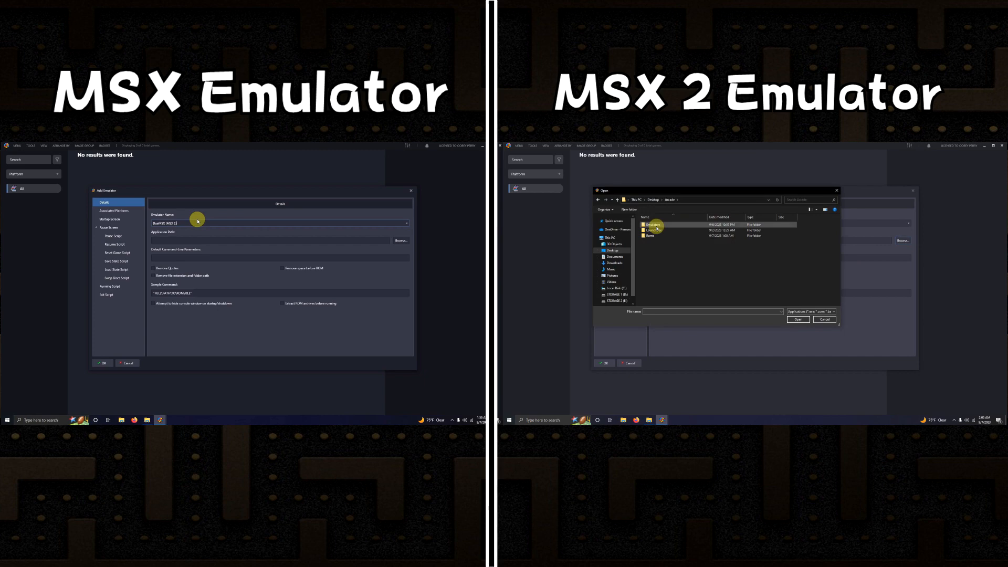
double_click(652, 224)
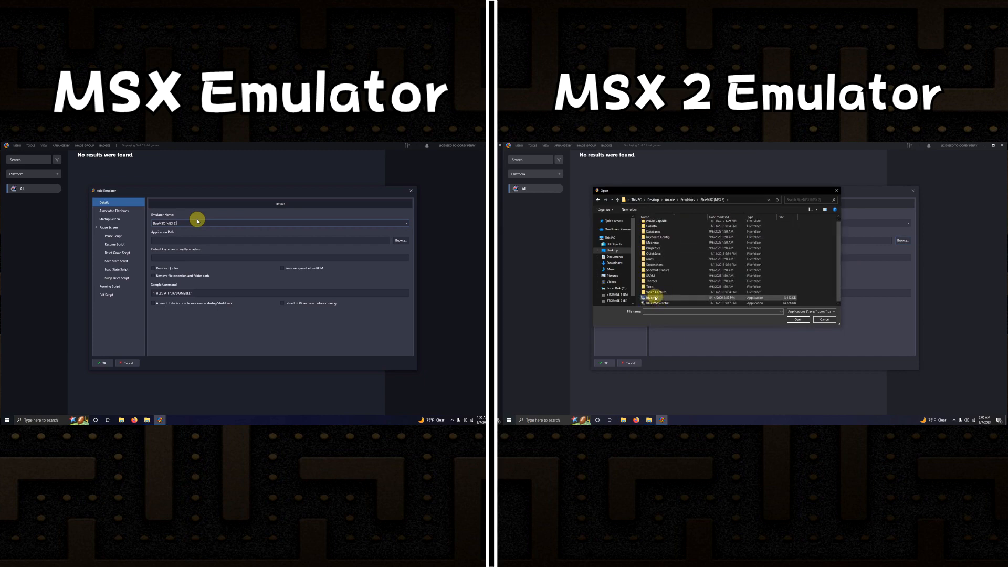
click(797, 319)
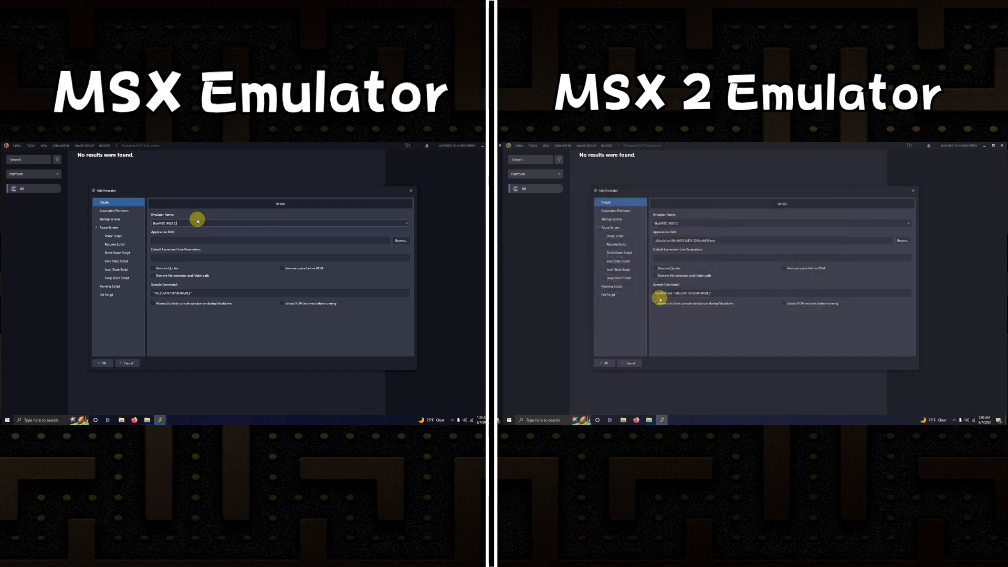
click(115, 210)
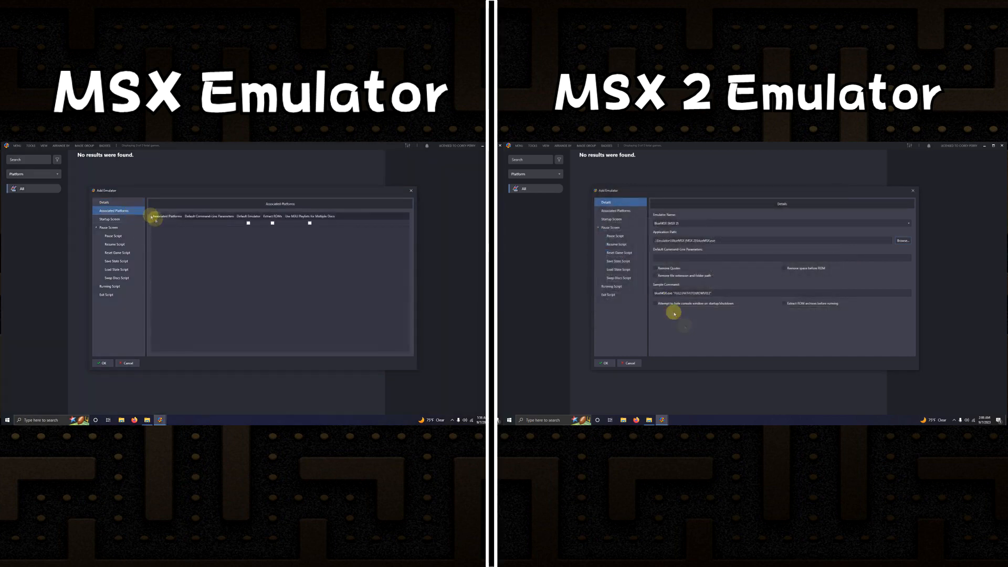
Step: Add the Microsoft MSX platform association and tick blueMSX as its default emulator
click(614, 210)
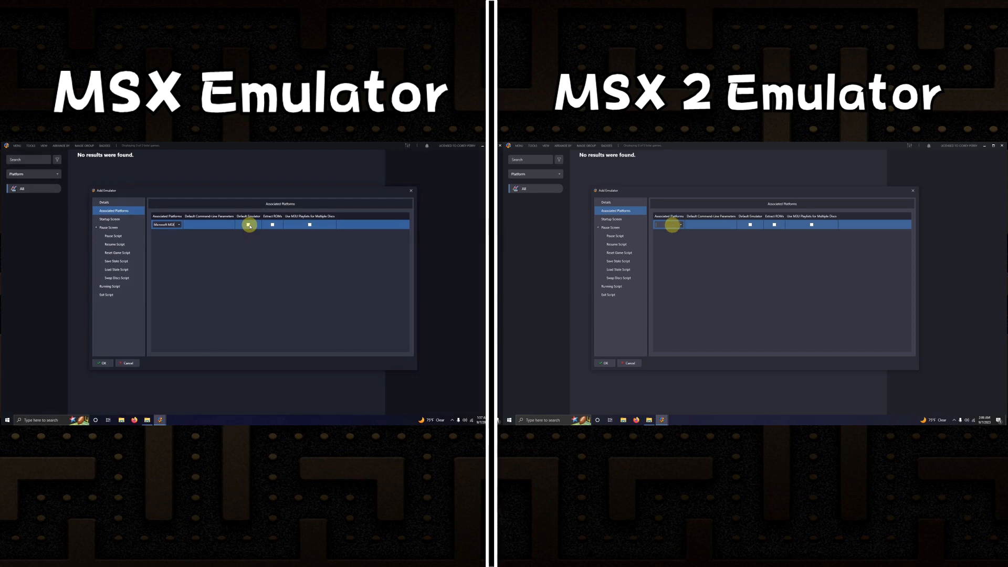
click(672, 224)
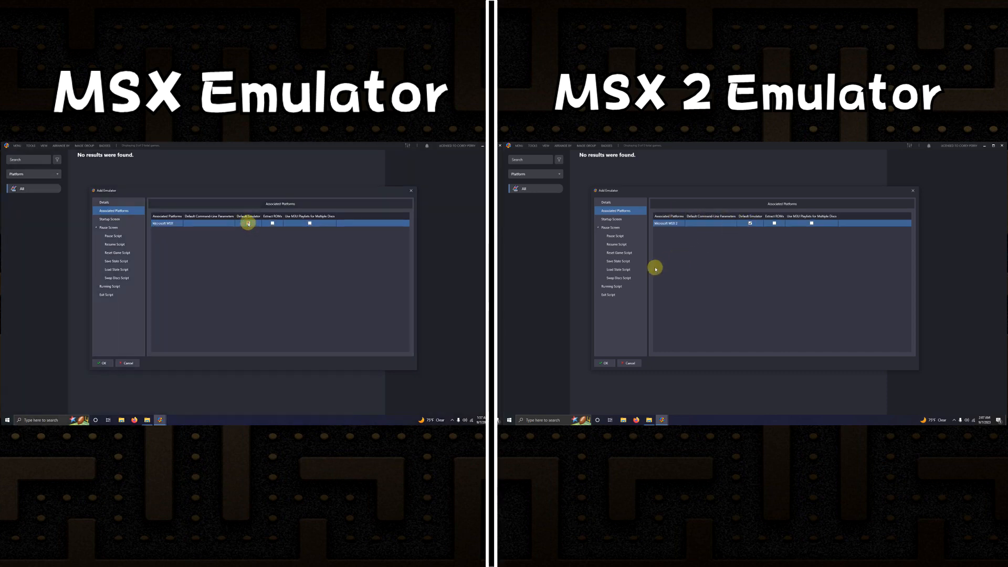
click(611, 286)
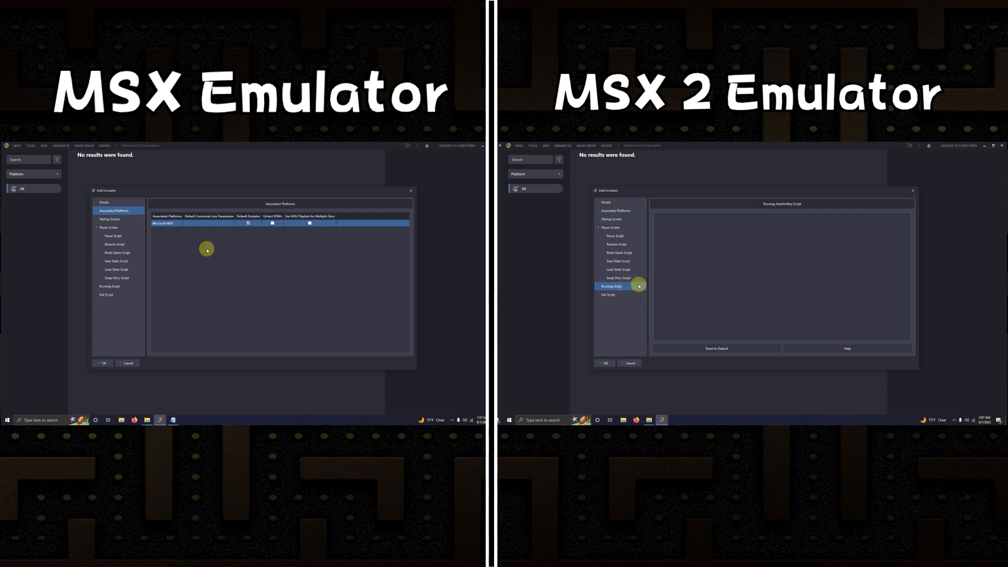
Step: Enter the AutoHotkey running script, save the blueMSX emulator and close the emulators list
click(111, 286)
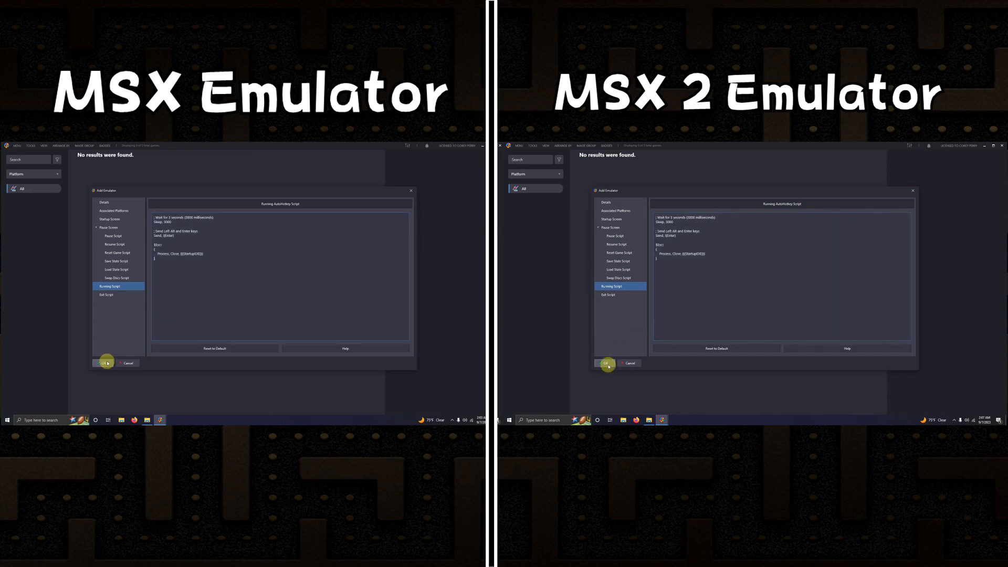
click(103, 362)
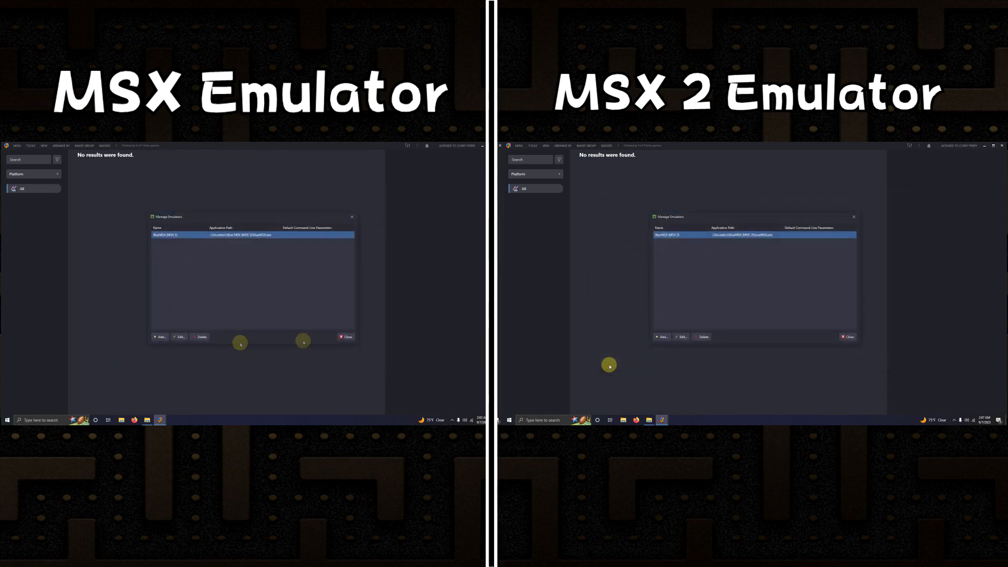
click(346, 337)
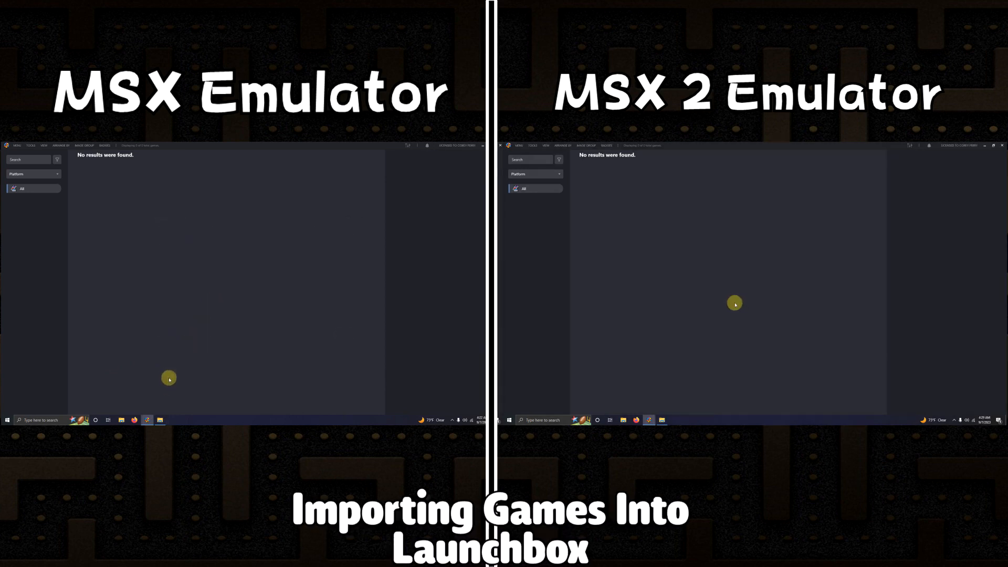
Step: Open the Roms folder under Desktop > Arcade in a file browser window
click(159, 420)
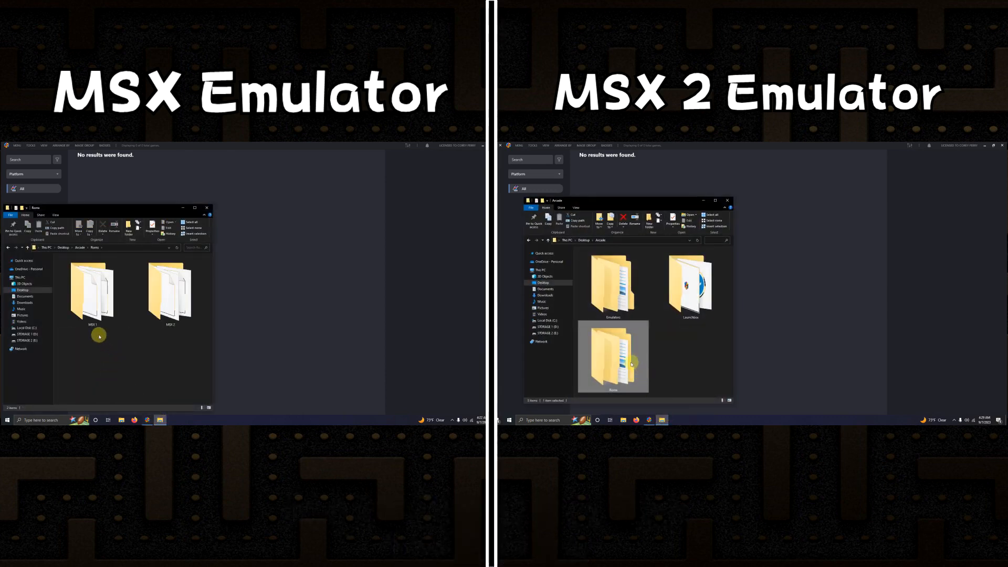
double_click(612, 357)
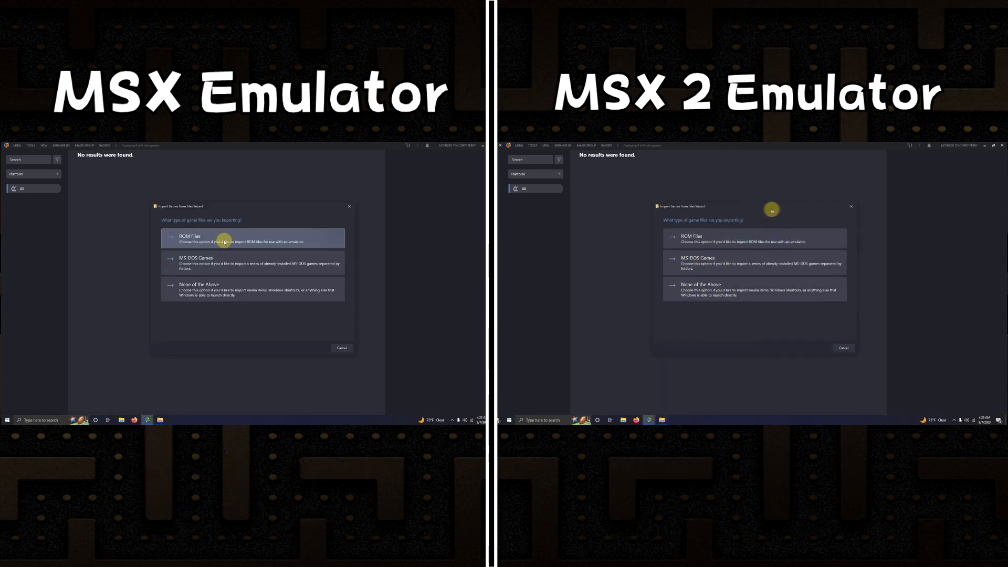
Step: Choose ROM files for Microsoft MSX with a manually configured blueMSX emulator
click(253, 239)
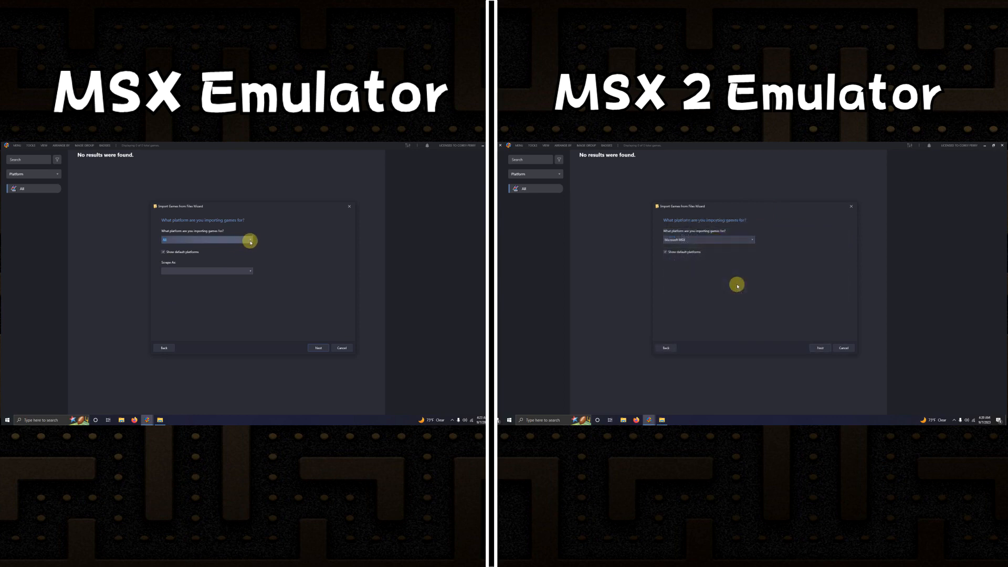
click(250, 240)
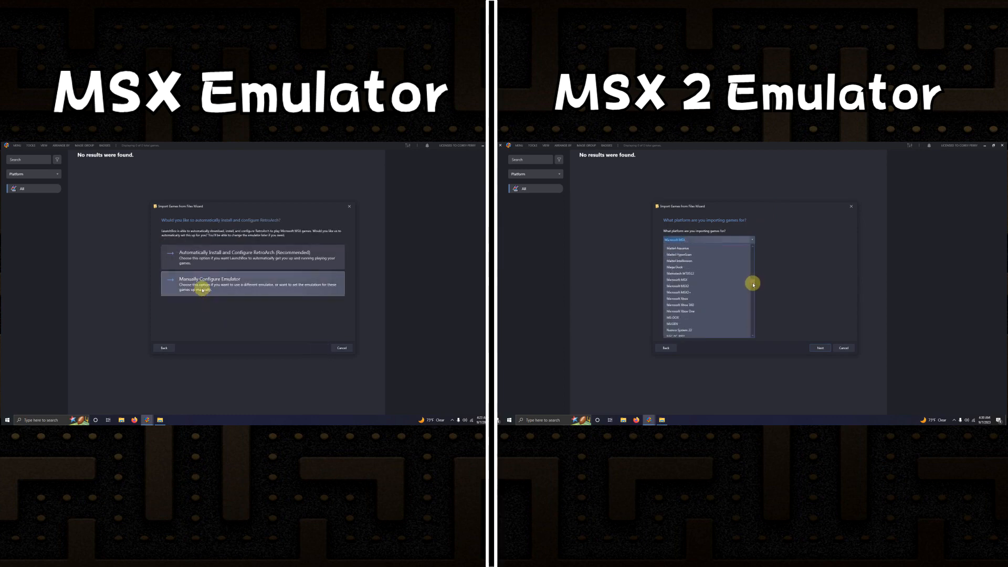
click(254, 285)
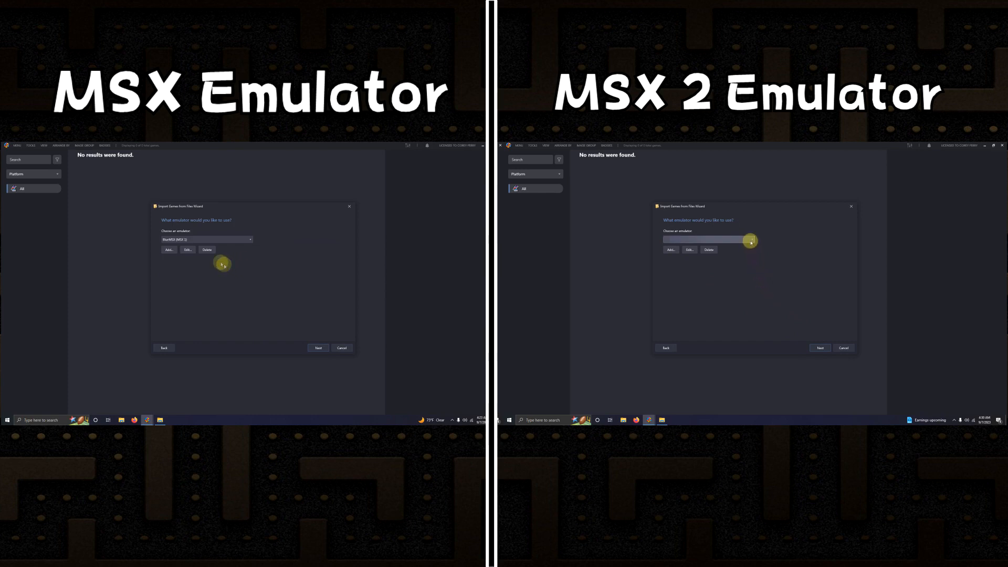
click(751, 239)
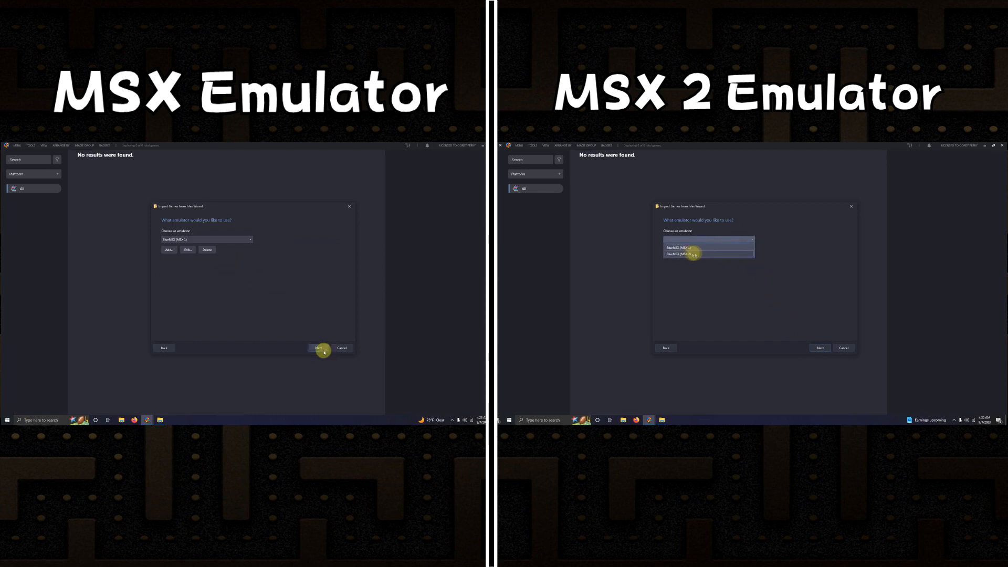
click(318, 347)
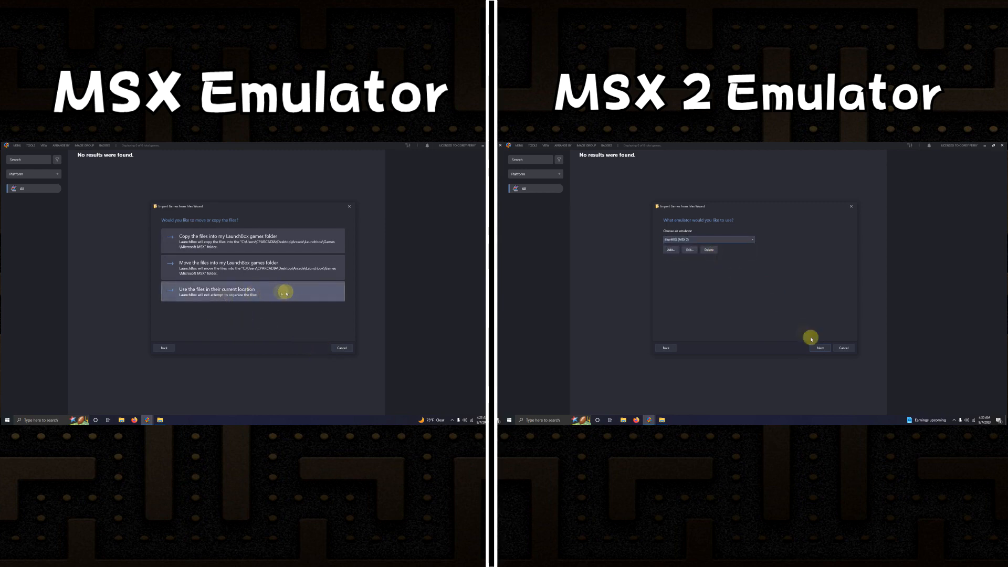
Step: Keep files in their current location, skip media download, and finish importing the three games
click(317, 348)
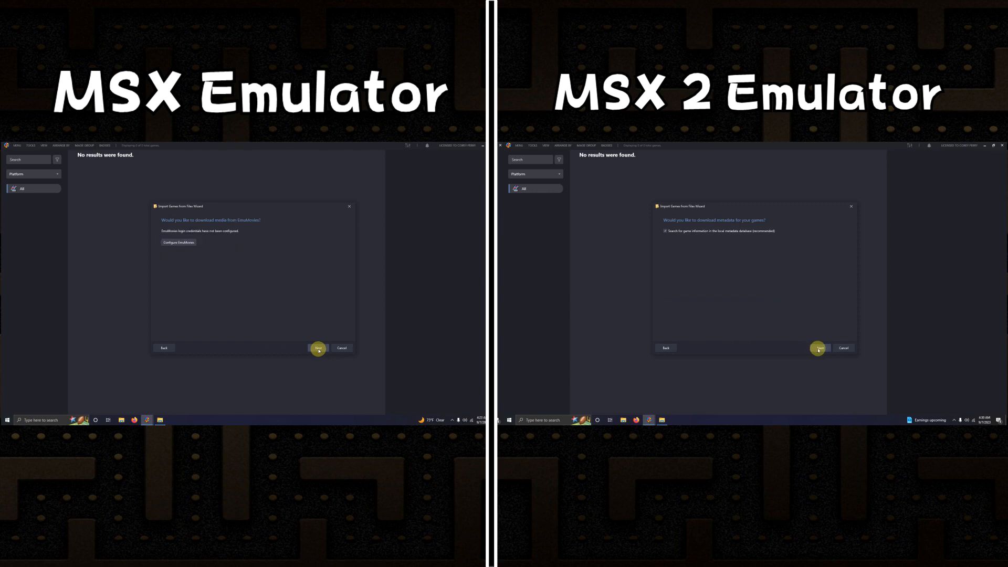
click(317, 347)
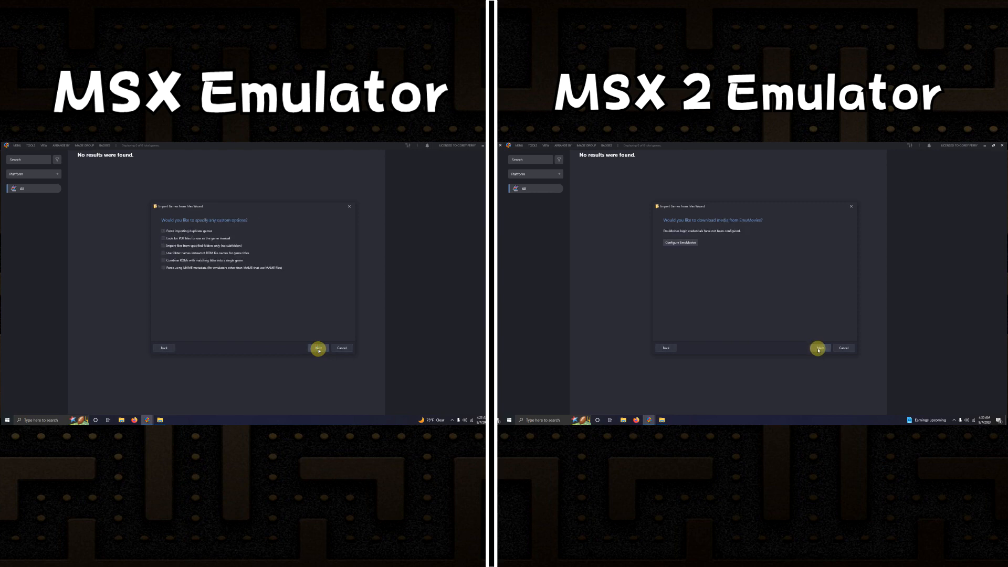
click(317, 348)
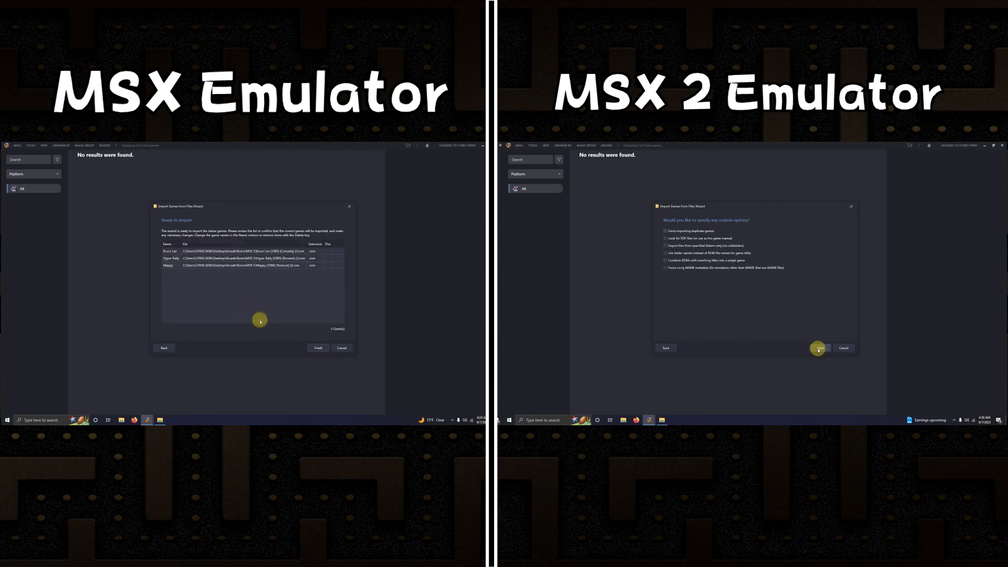
click(819, 348)
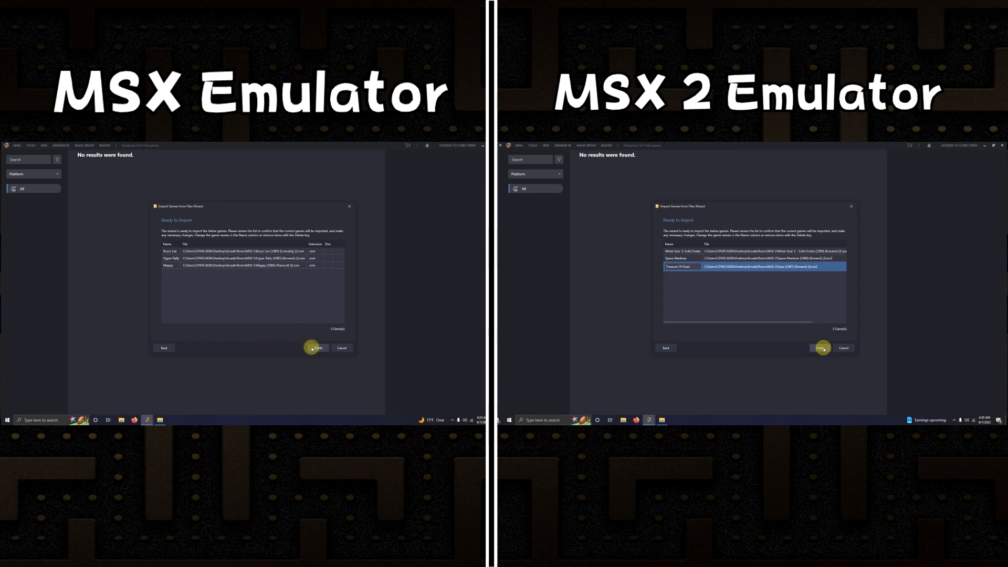